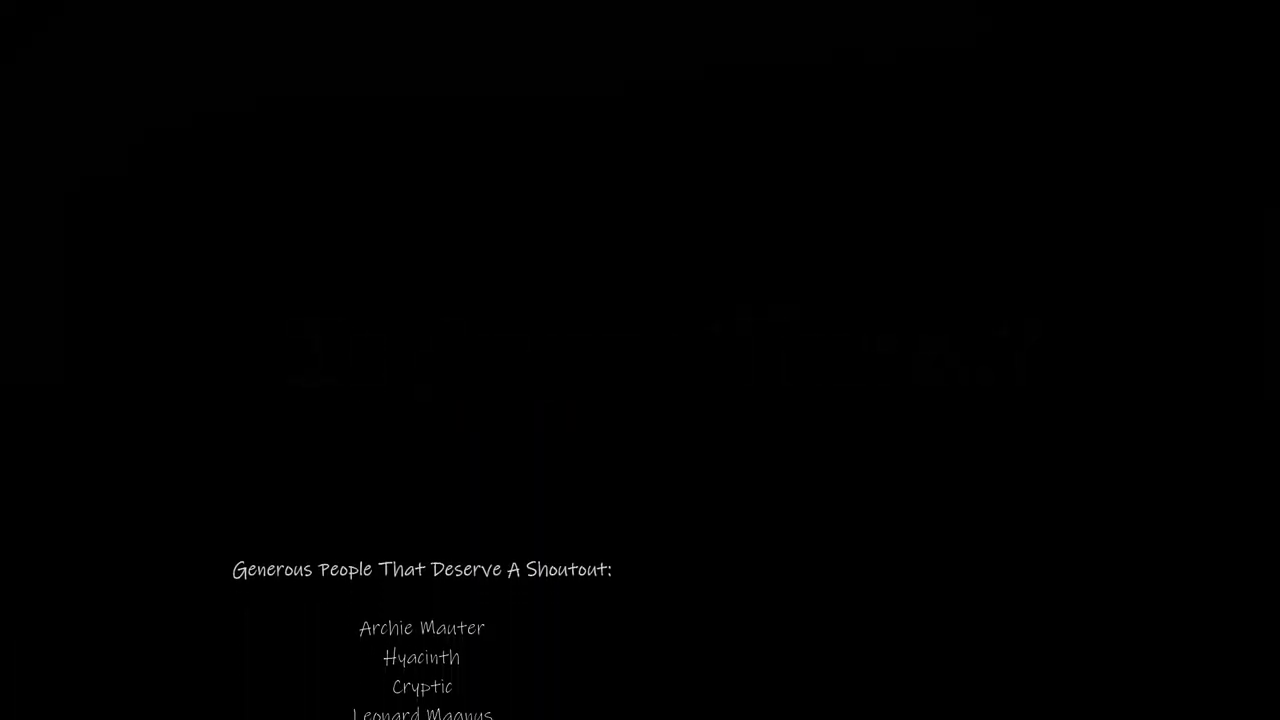
scroll("up", 3)
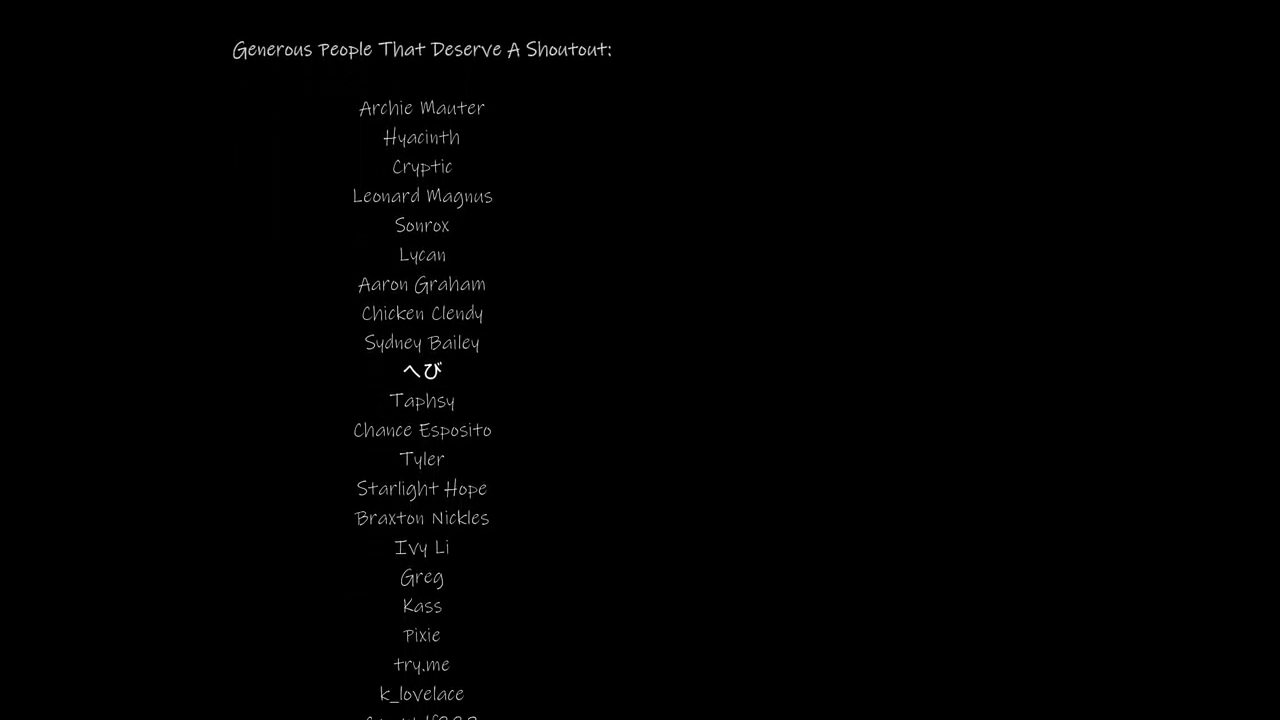
scroll("down", 3)
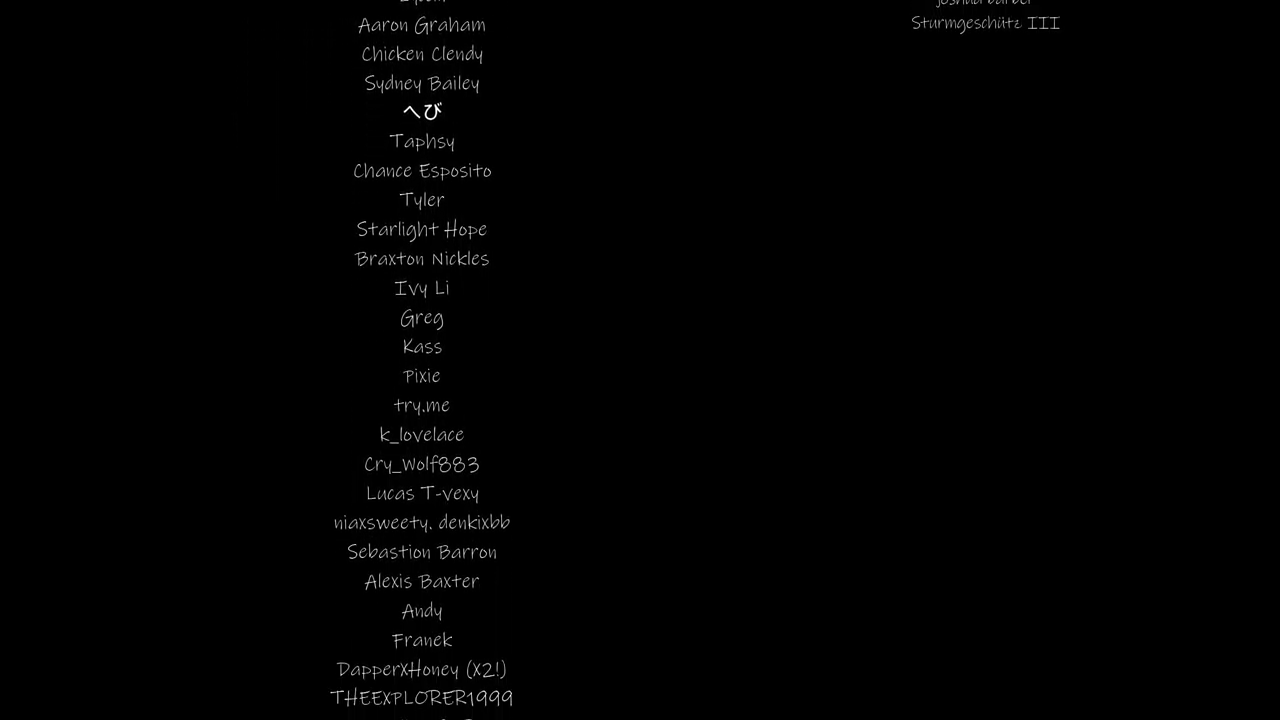
scroll("down", 3)
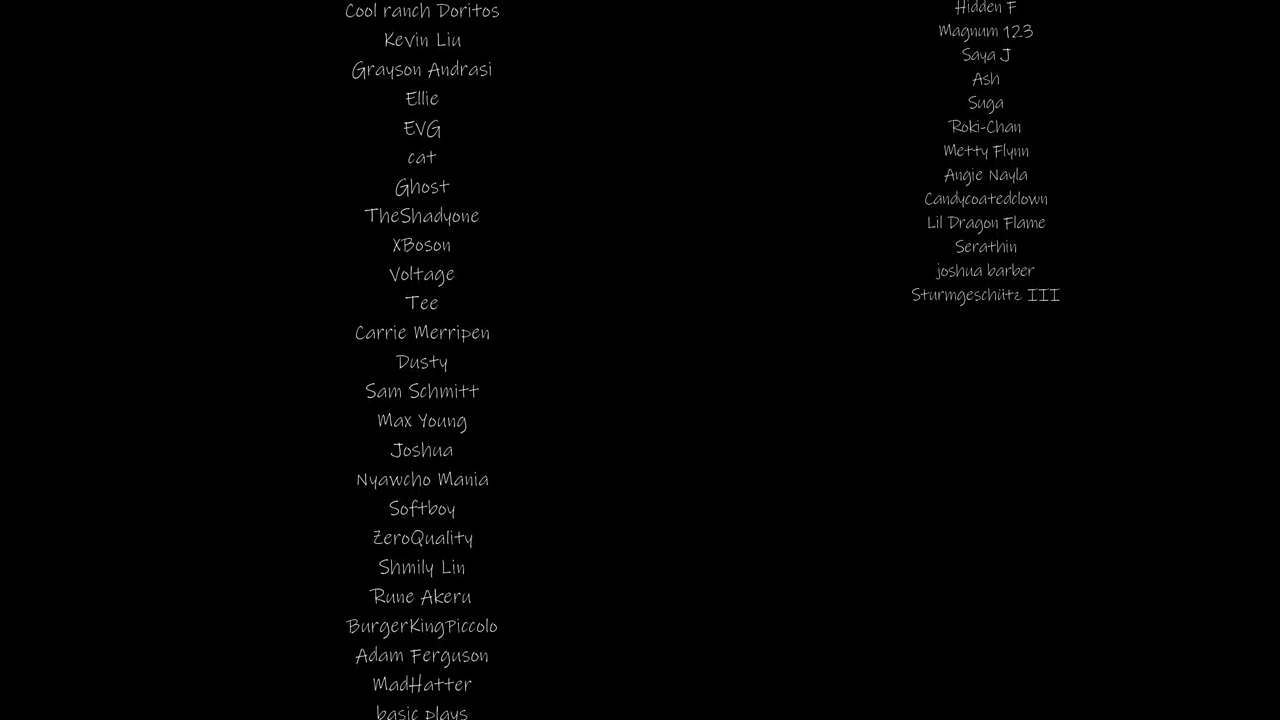
scroll("down", 3)
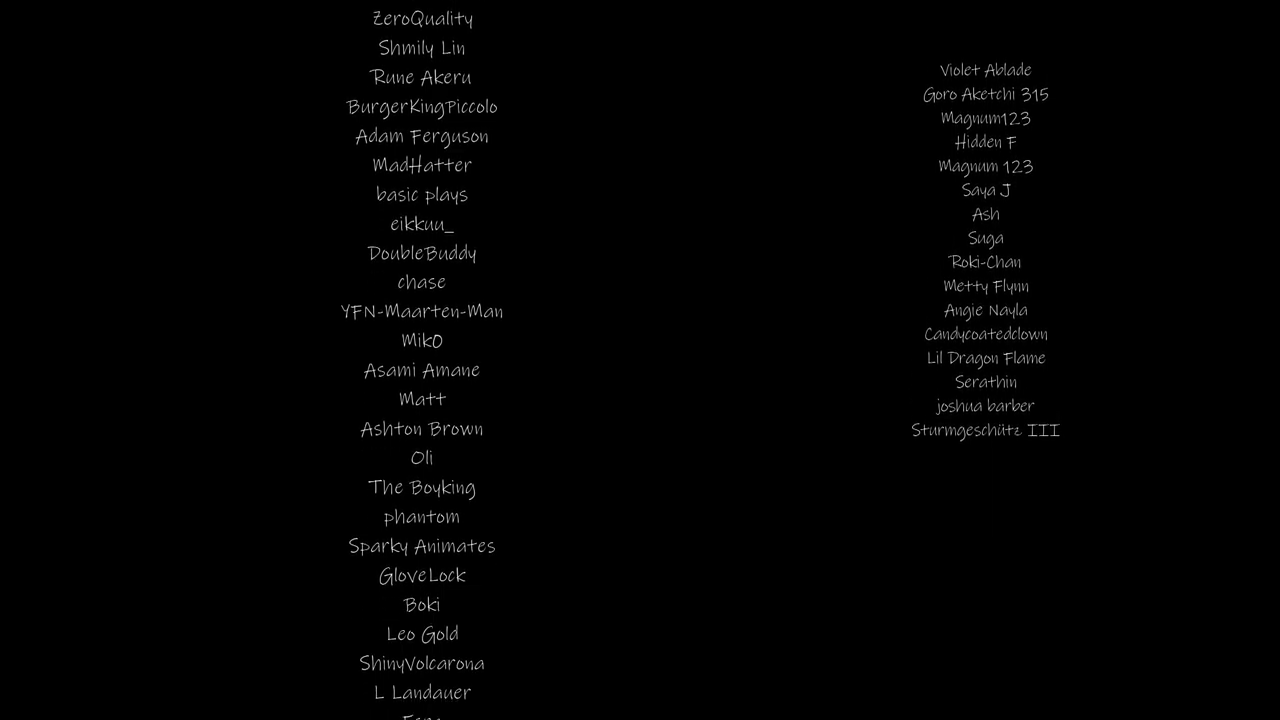
scroll("down", 3)
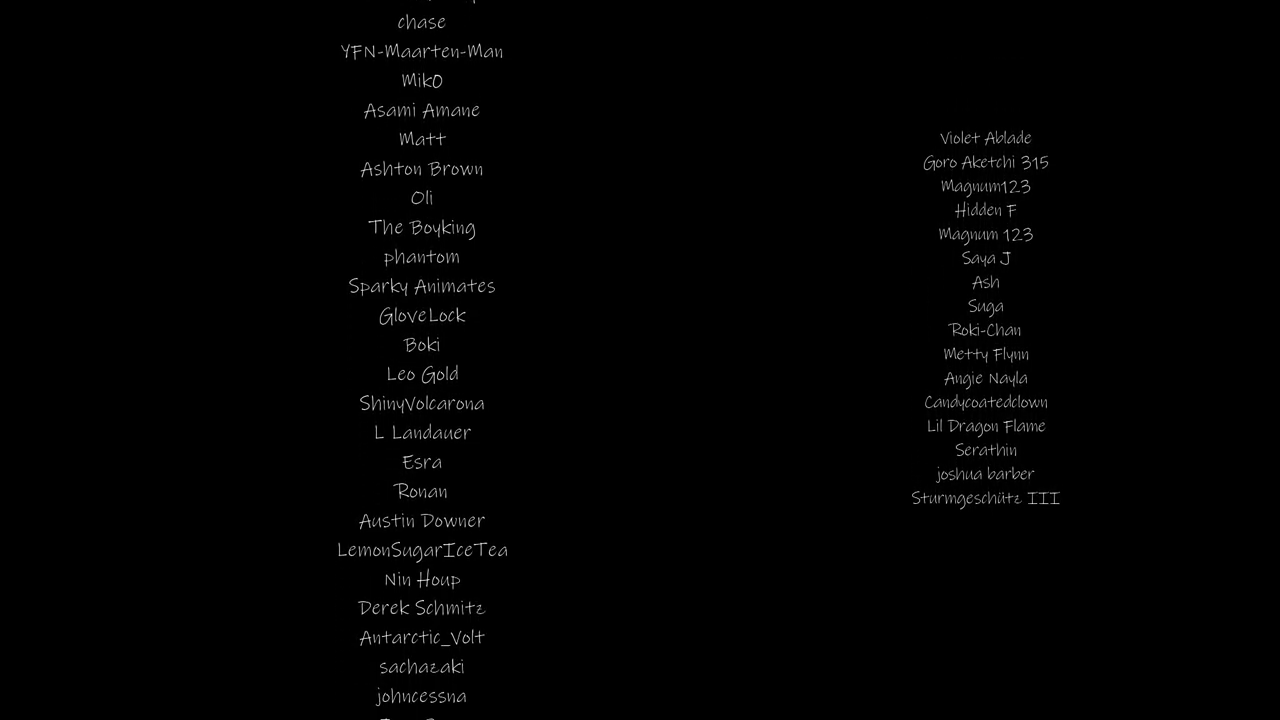
scroll("down", 3)
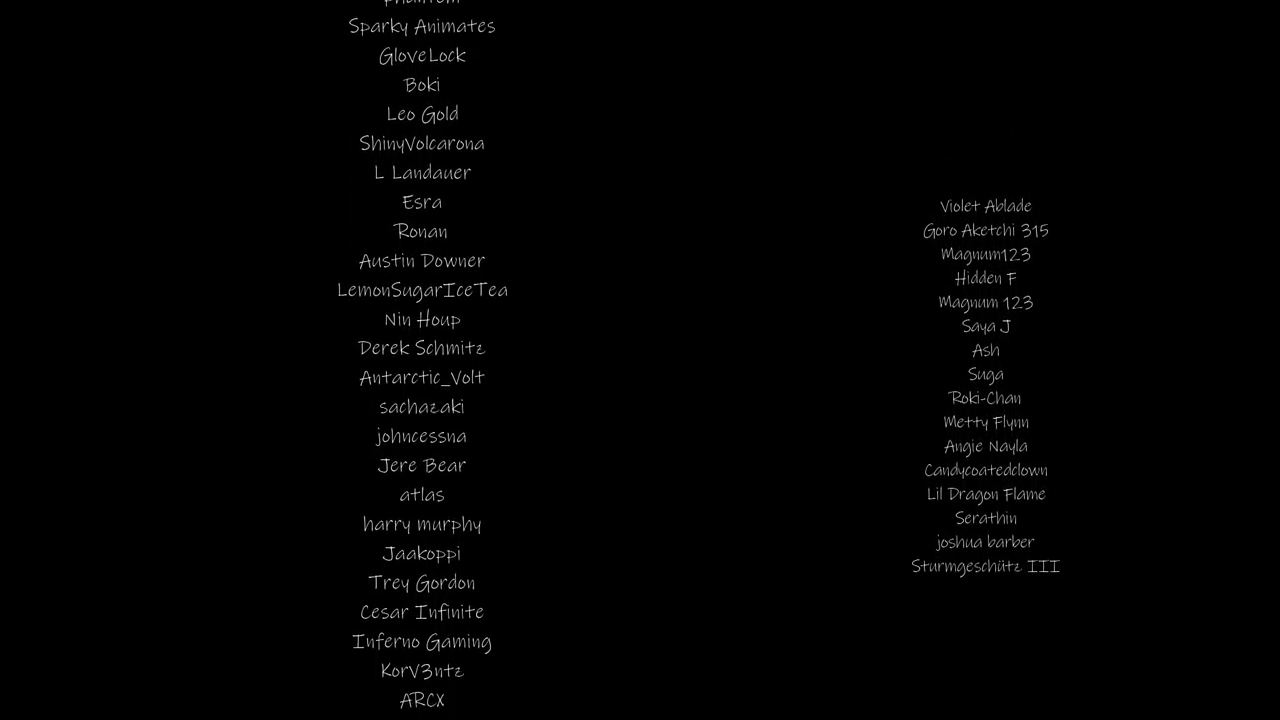
scroll("down", 3)
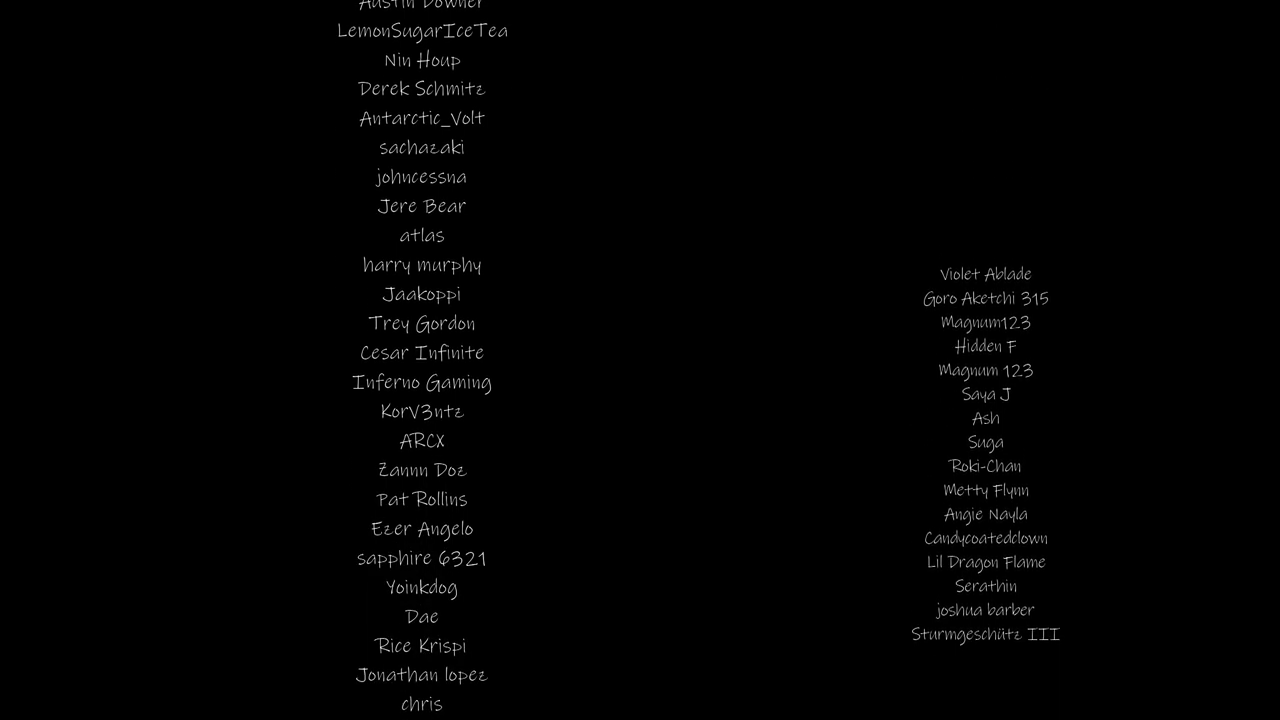
scroll("down", 3)
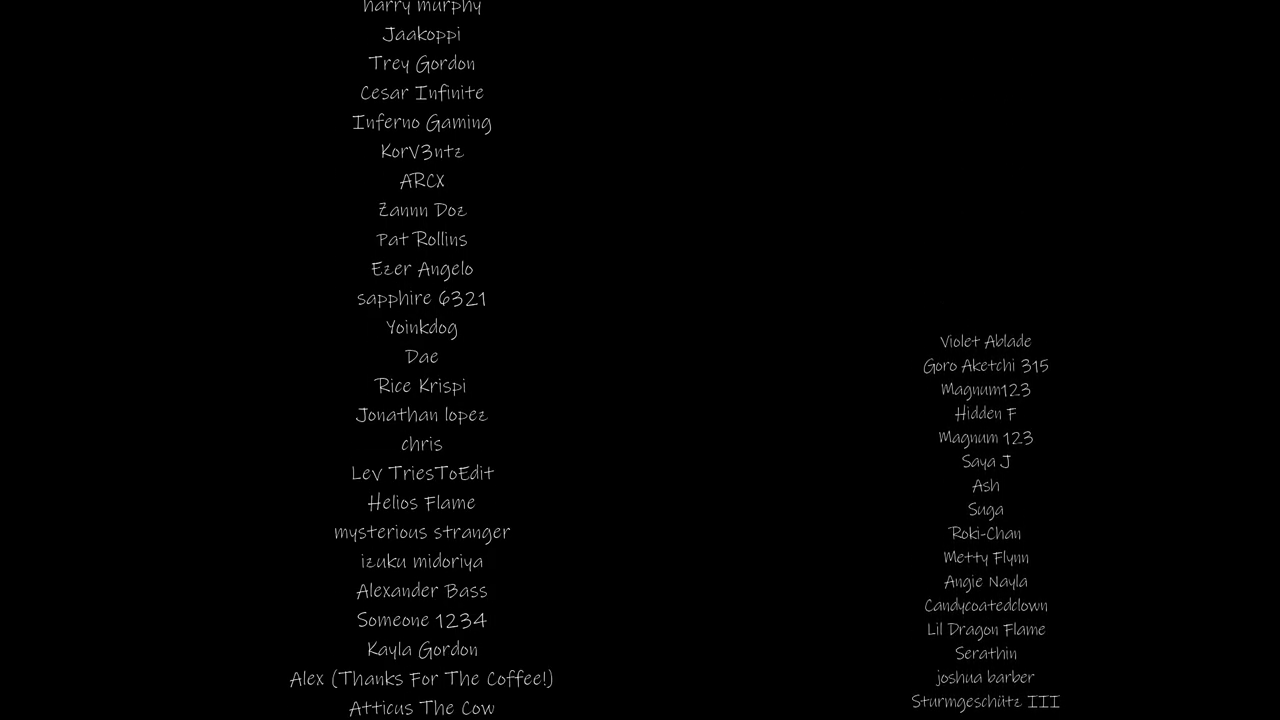
scroll("down", 3)
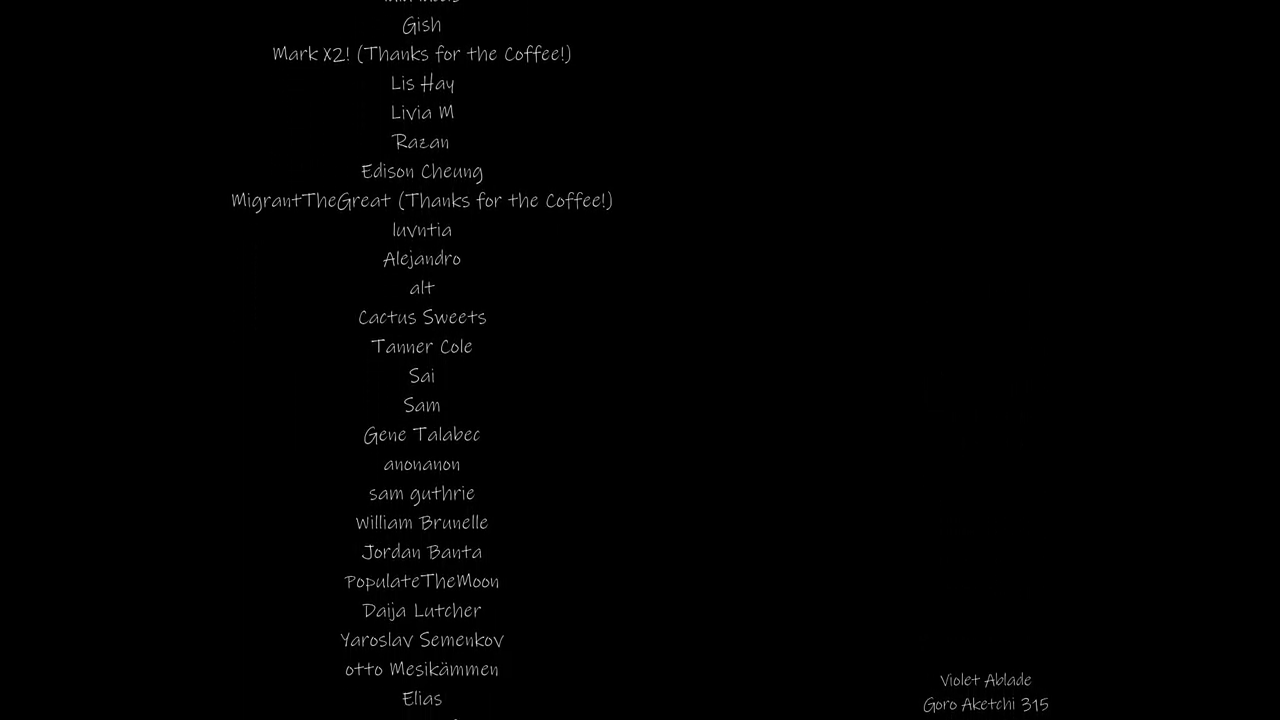
scroll("down", 3)
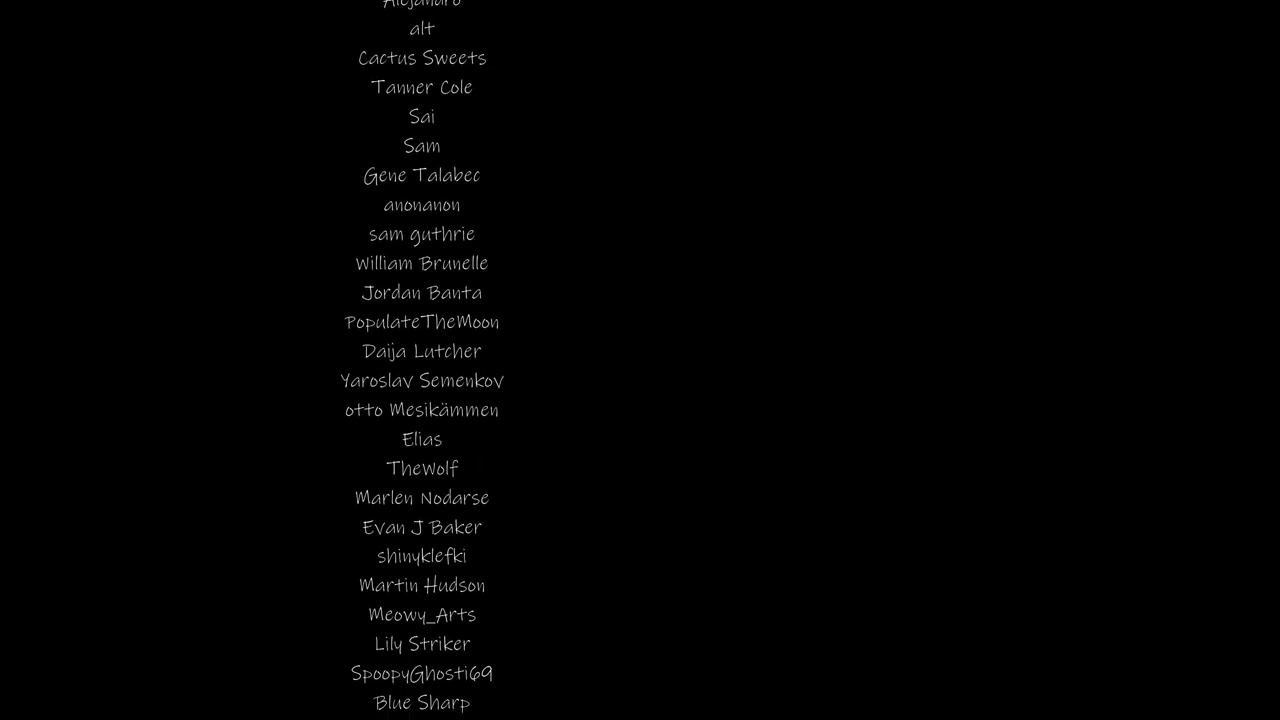